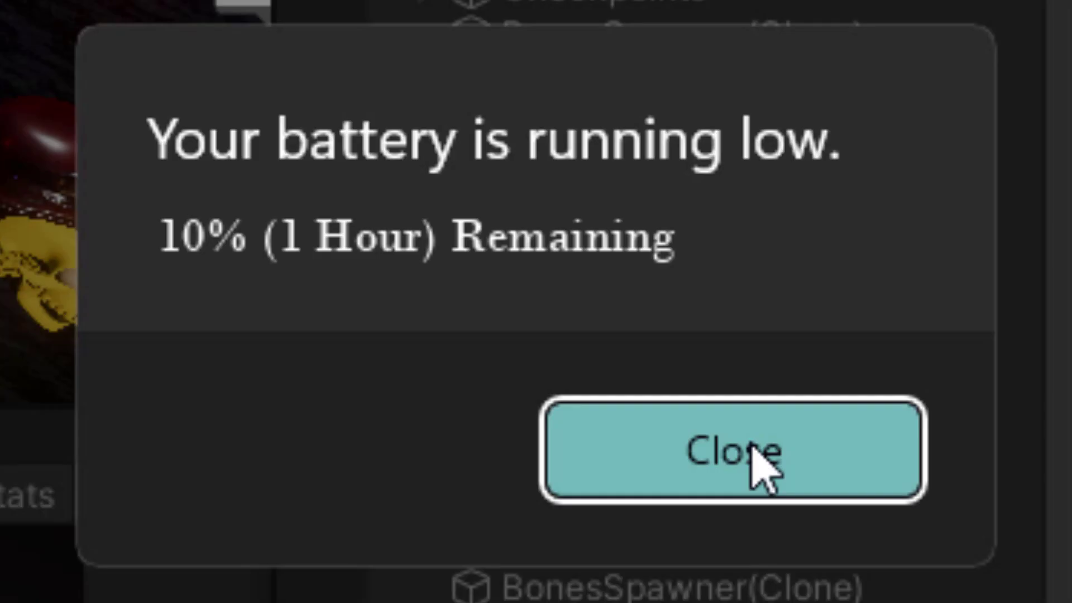
# - Dismiss the 'Your battery is running low' notification covering the editor
pyautogui.click(738, 454)
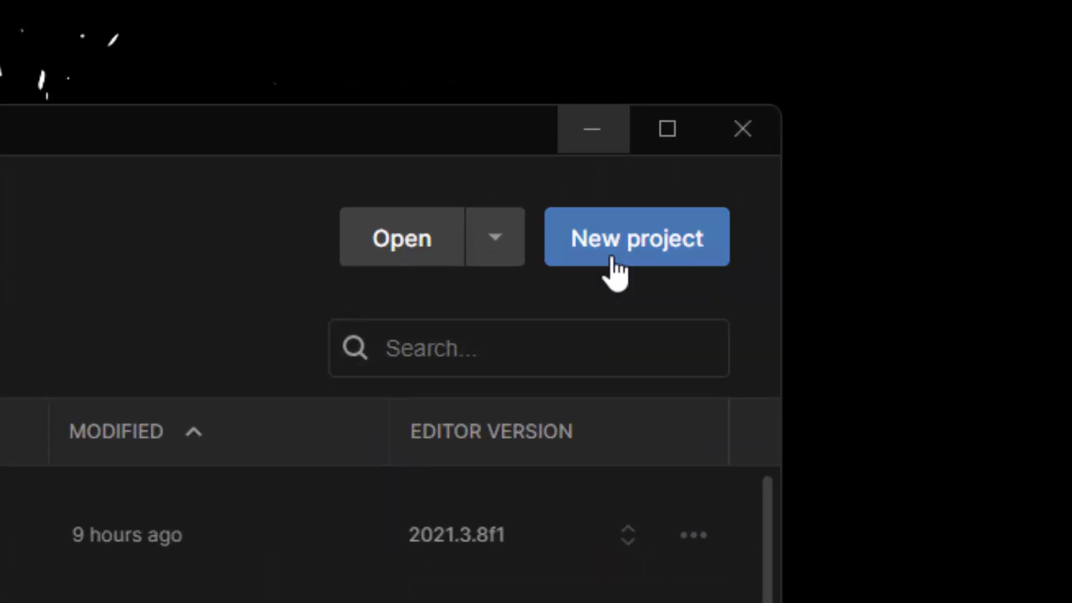
# - Start a new 2D (URP) project in C:\UnityPrograms and name it beginning with 'Hour'
pyautogui.click(635, 236)
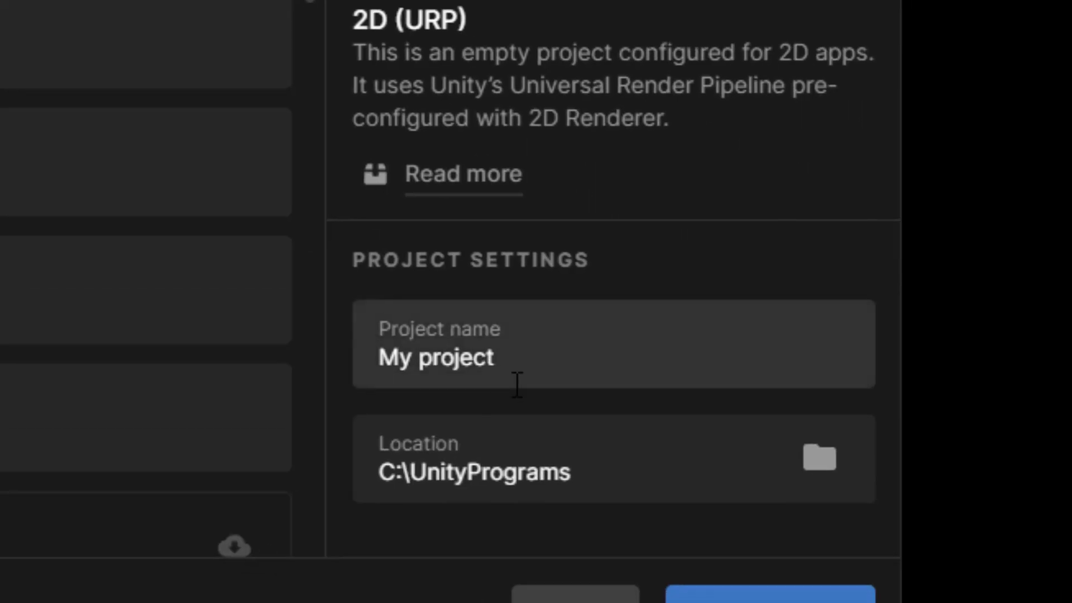
pyautogui.write('Hour')
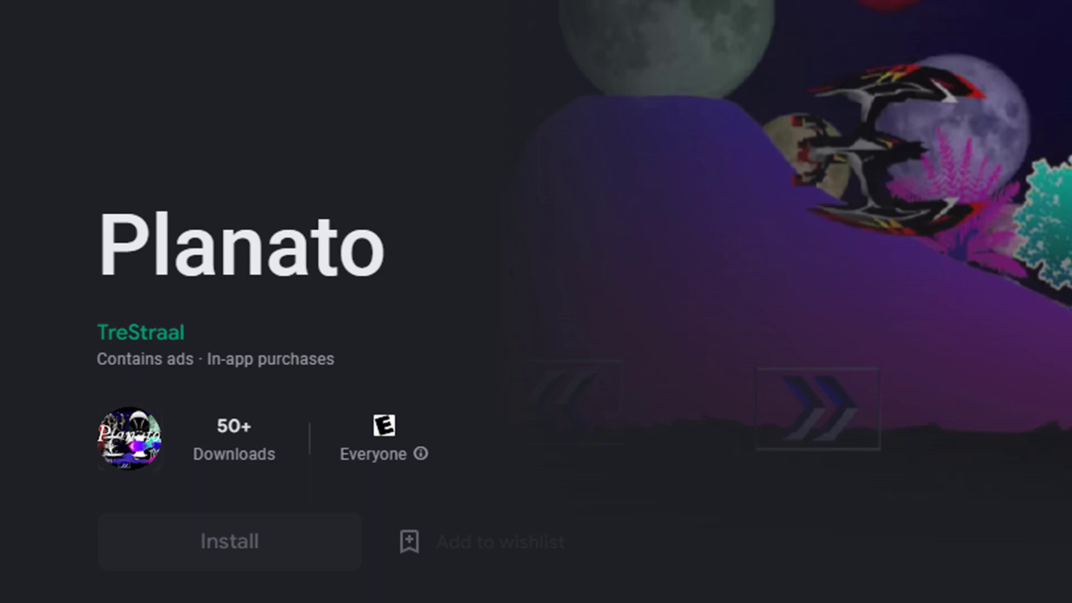
# - Scroll through the Planato rocket game listing in the Play Store
pyautogui.scroll(-3)
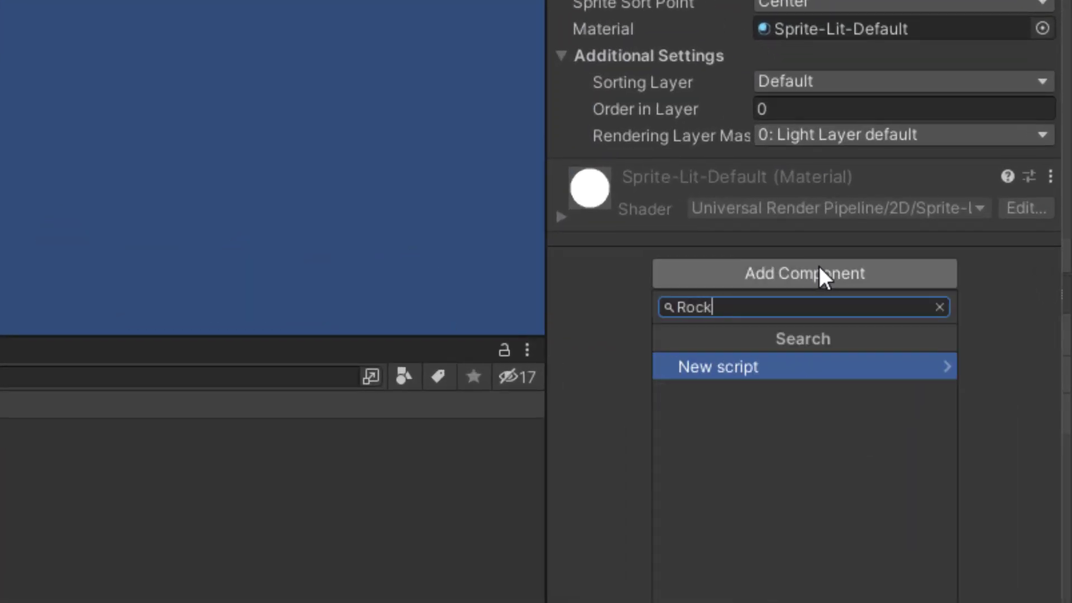
# - Add a new RocketMovement script component to the rocket sprite object
pyautogui.write('etMovement')
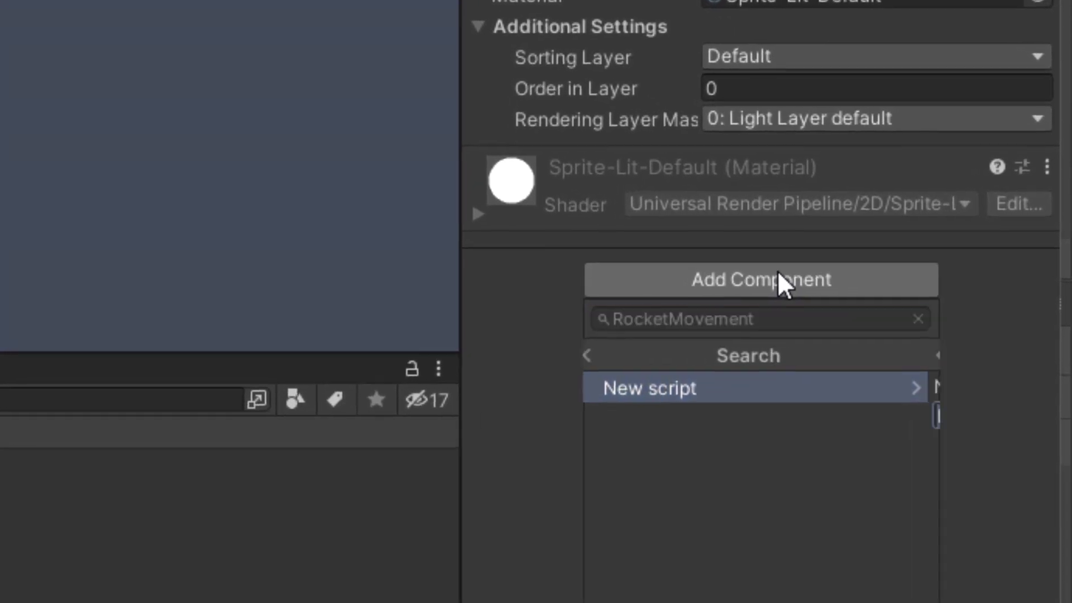
pyautogui.click(648, 387)
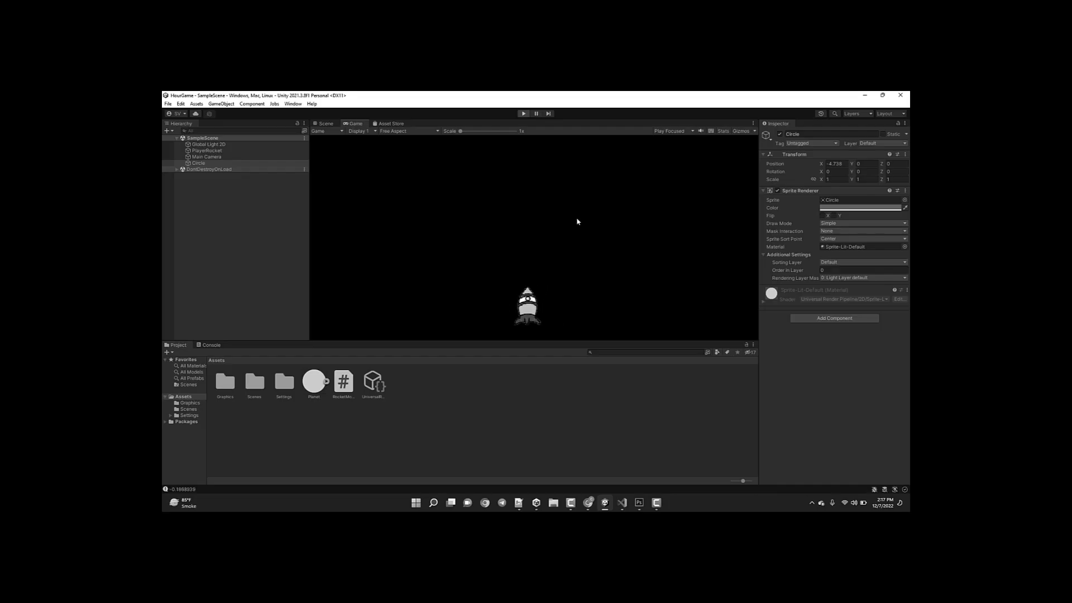
# - Create a Circle sprite asset via Assets > Create > 2D > Sprites for the planets
pyautogui.click(882, 95)
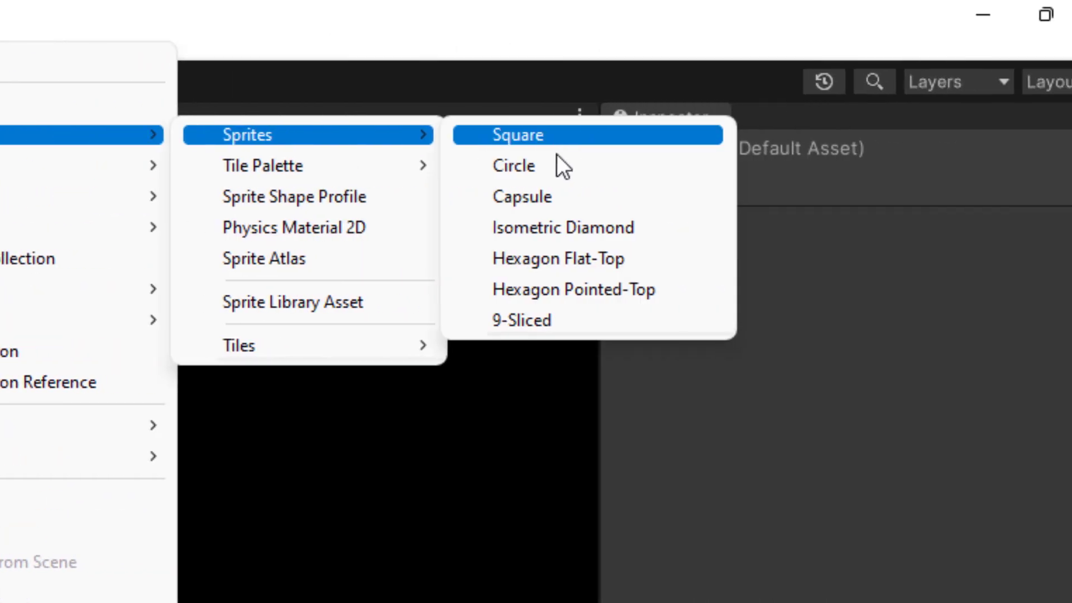
pyautogui.click(514, 166)
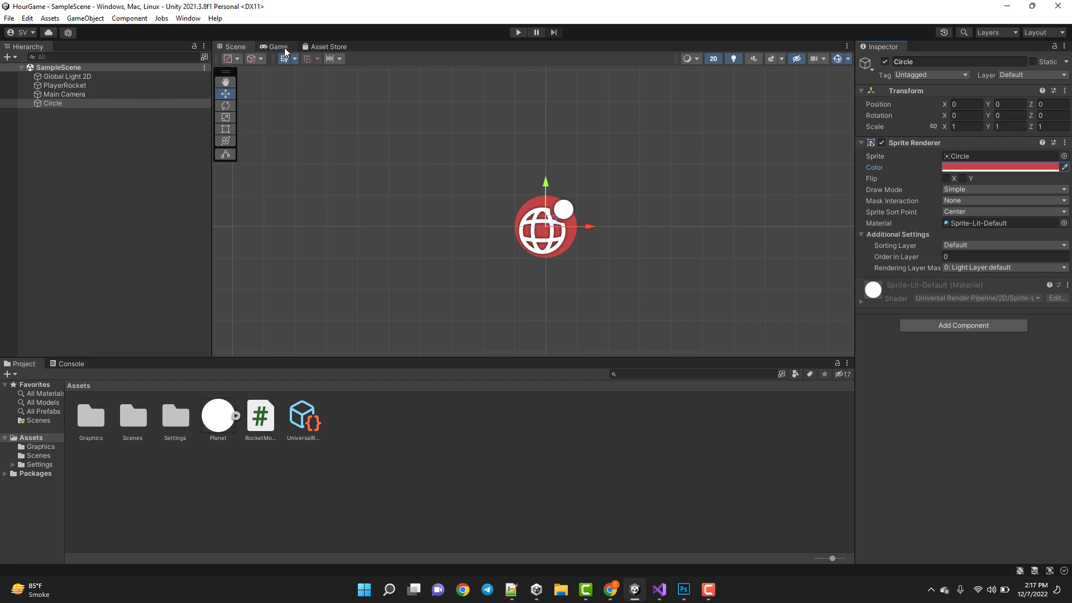
pyautogui.moveTo(583, 218)
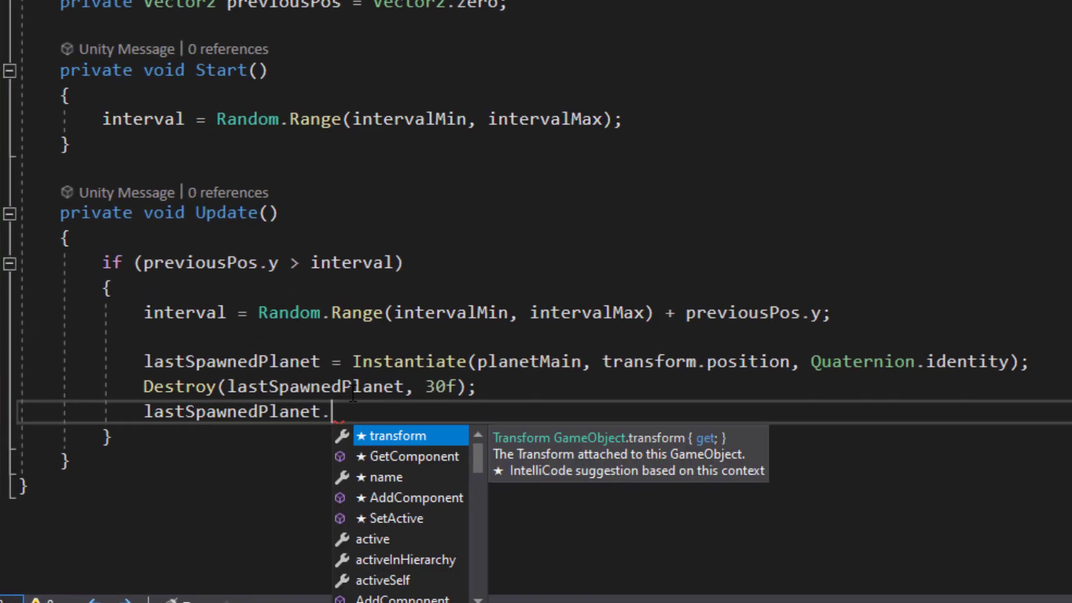
# - Give spawned planets a random localScale using a randomSize from Random.range in SpawnPlanets
pyautogui.write('transform.localScale = new Vector3(Random.range')
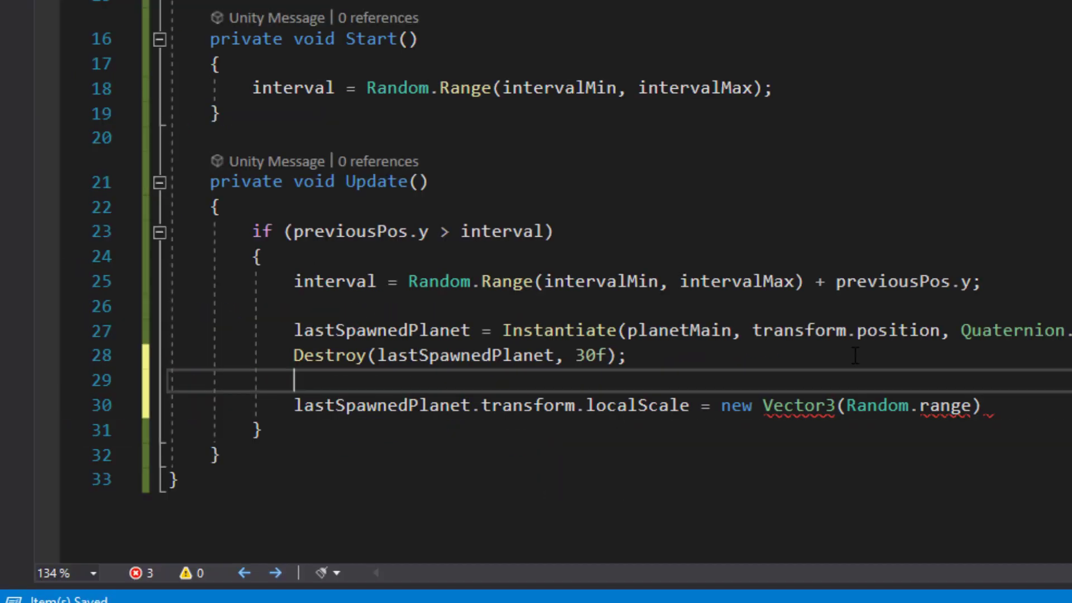
pyautogui.write('private float randomSize = Random.range()')
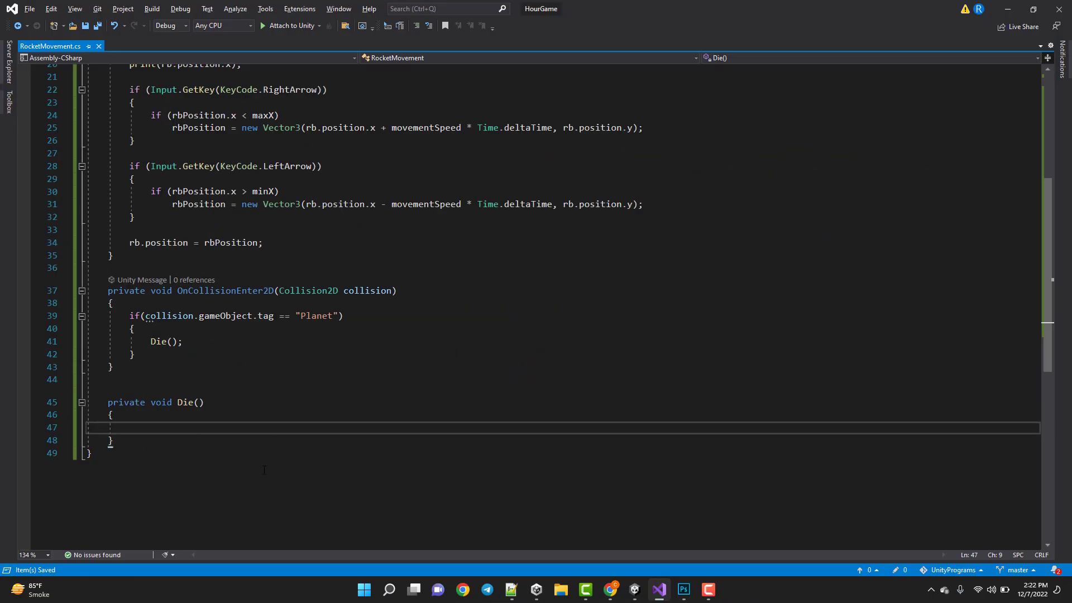
pyautogui.write('t')
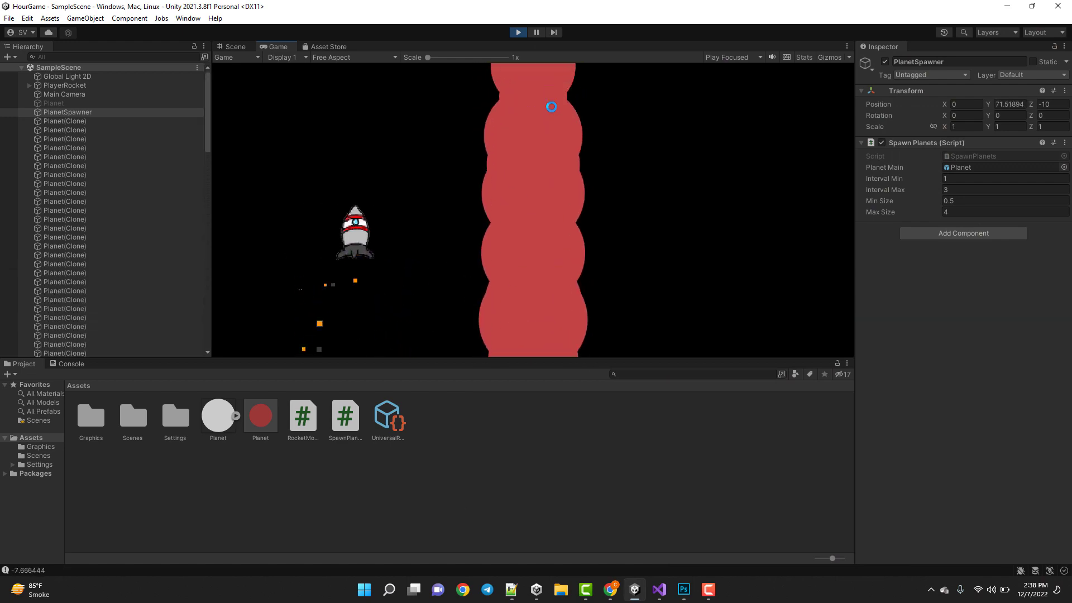
# - Stop Play mode and select the GameOverPanel under the Canvas to inspect it
pyautogui.click(516, 33)
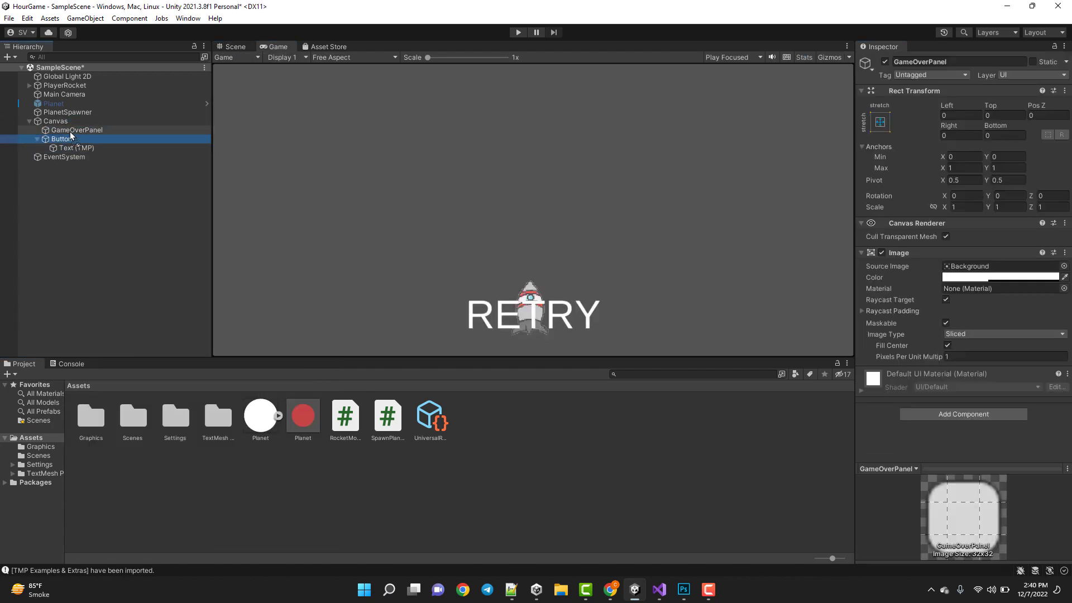
pyautogui.click(659, 589)
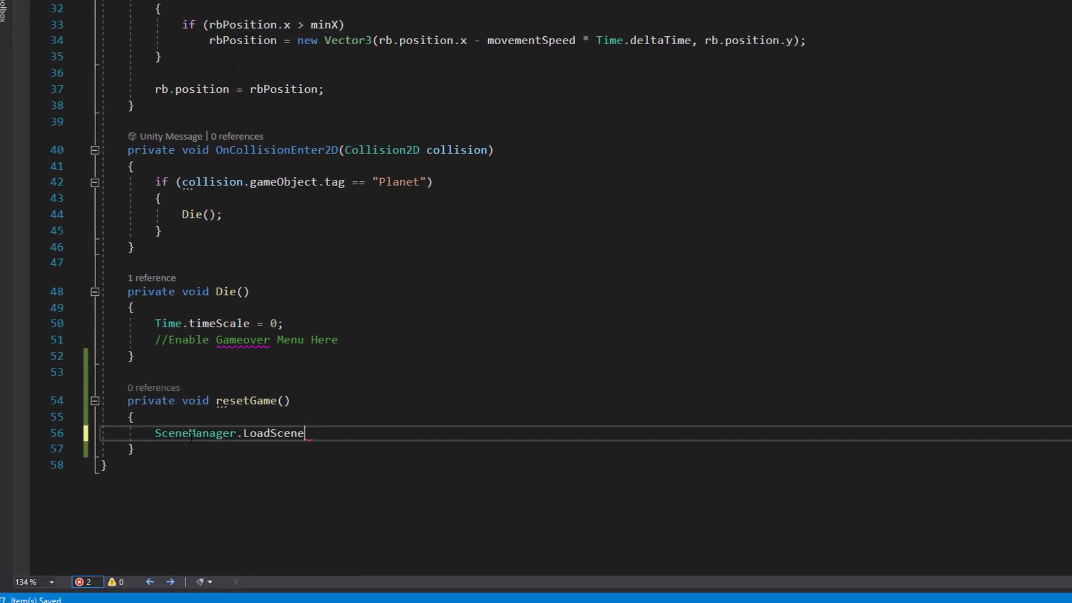
# - Finish the resetGame method so SceneManager.LoadScene(0) reloads the first scene
pyautogui.write('(0);')
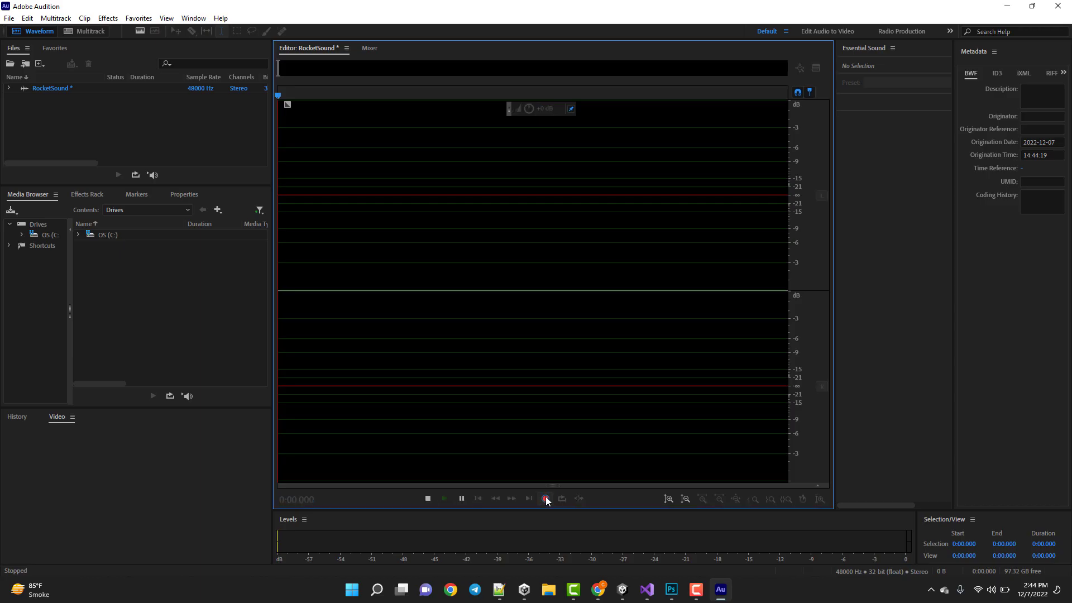
# - Record the RocketSound effect, discarding the first take and keeping the second
pyautogui.click(546, 498)
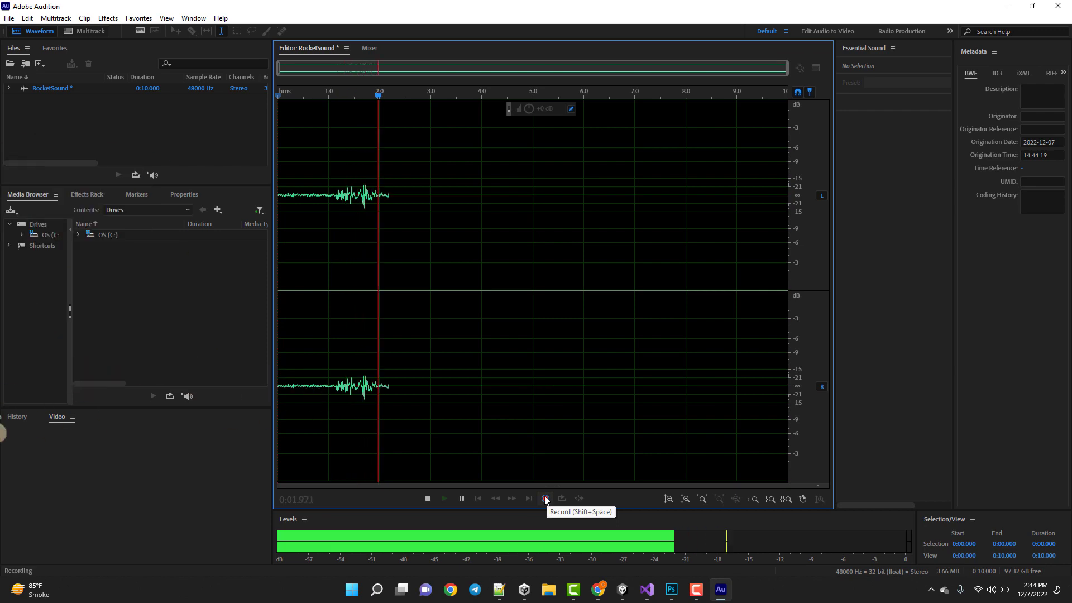
pyautogui.click(545, 498)
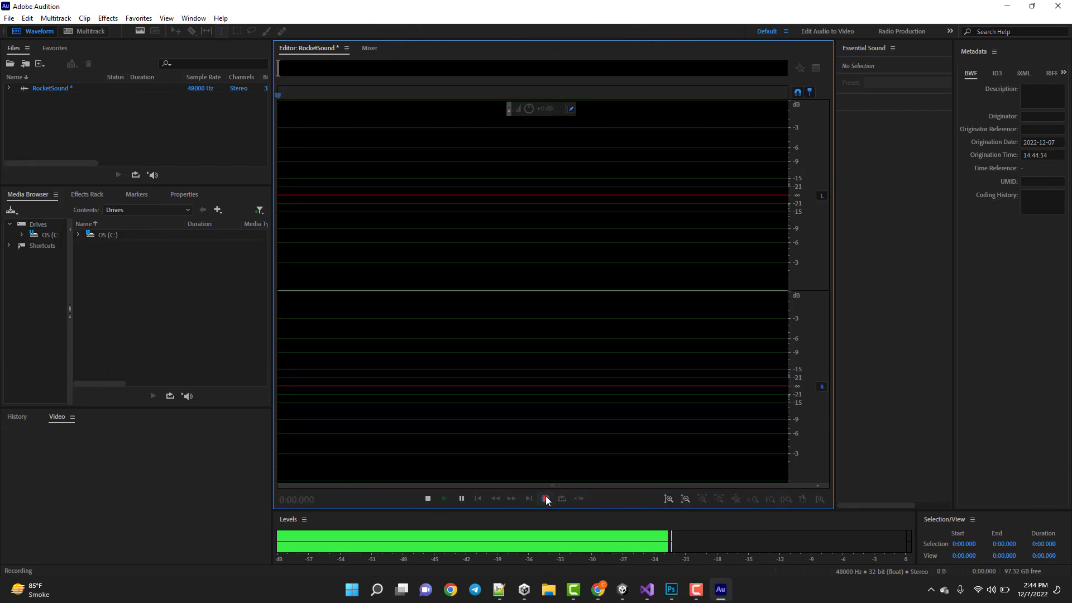
pyautogui.click(545, 497)
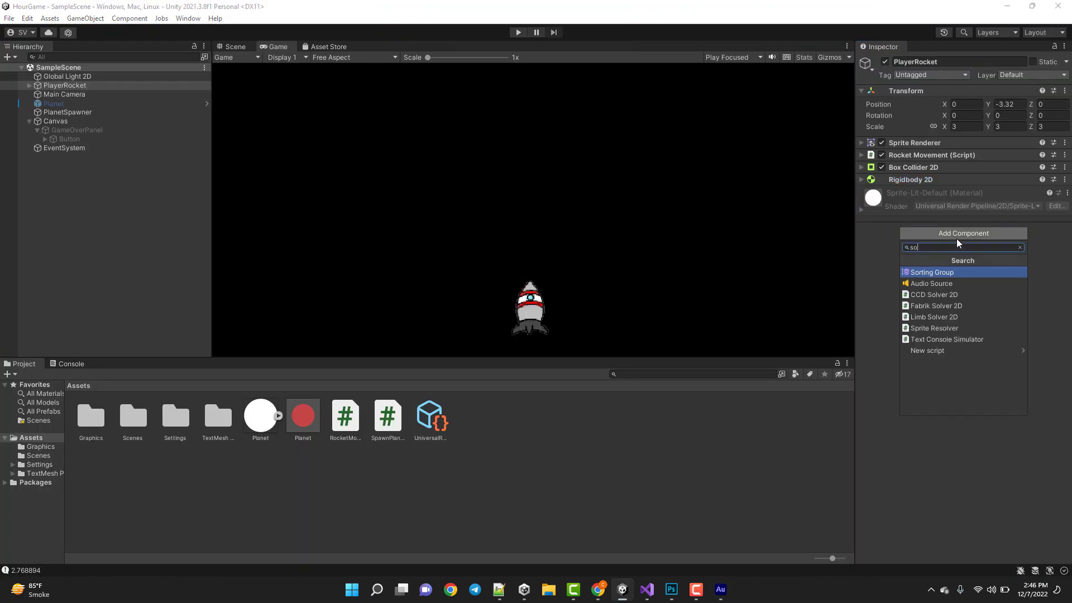
# - Add an Audio Source with the RocketSound clip to PlayerRocket and test-play to the RETRY screen
pyautogui.click(517, 31)
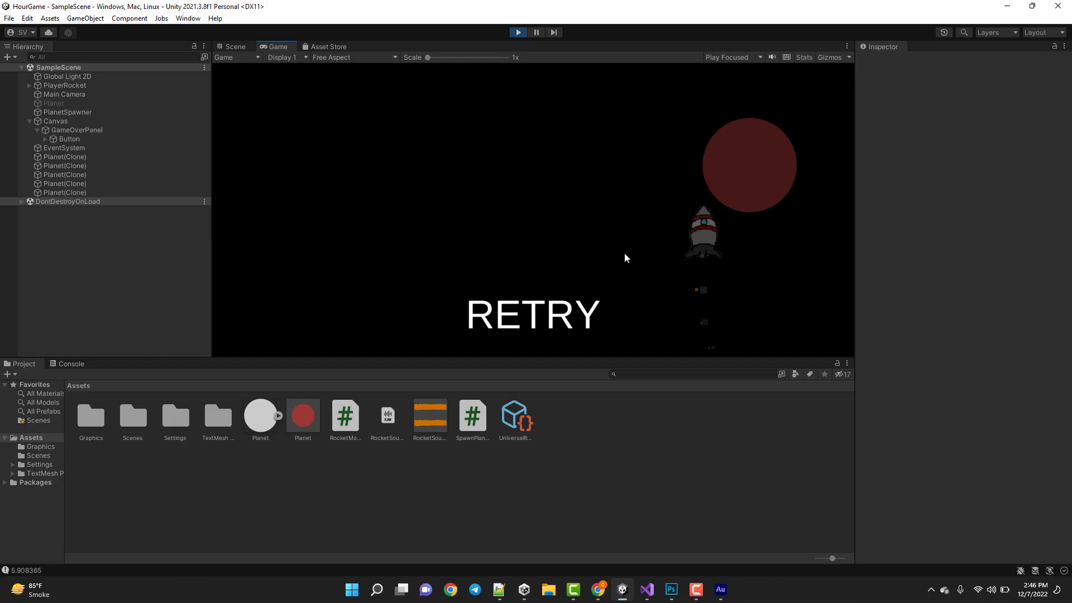
pyautogui.moveTo(516, 32)
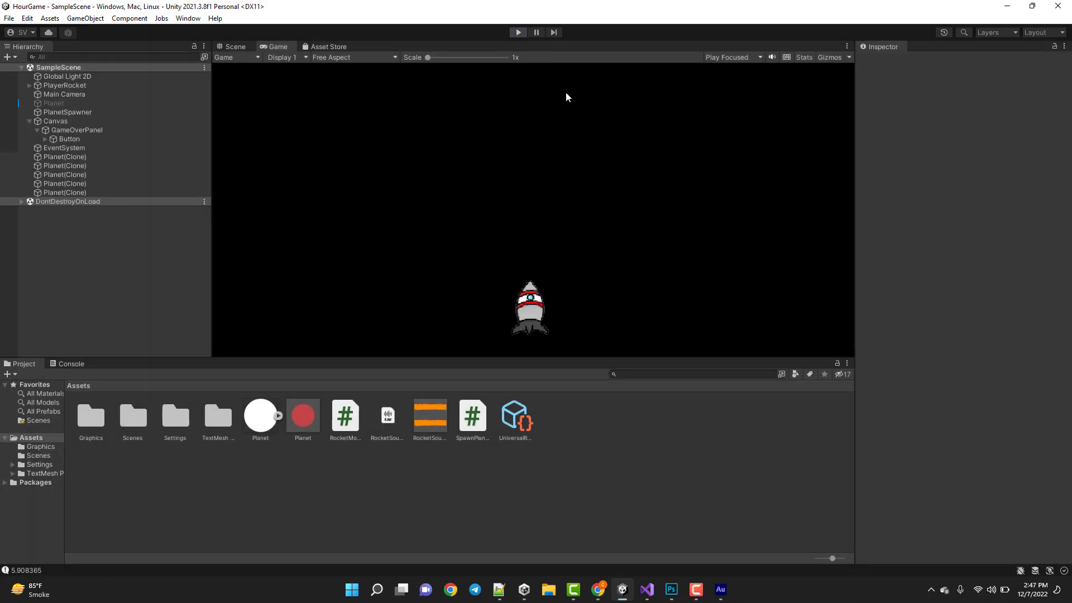
pyautogui.click(1032, 7)
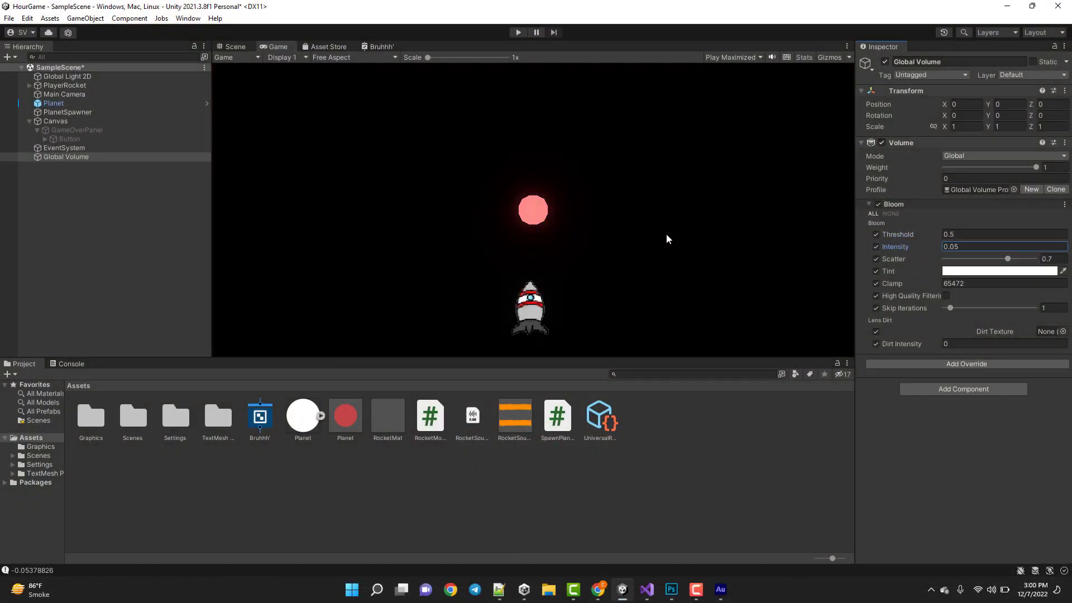
# - Set the Bloom override's Intensity to 15 on the Global Volume profile
pyautogui.write('15')
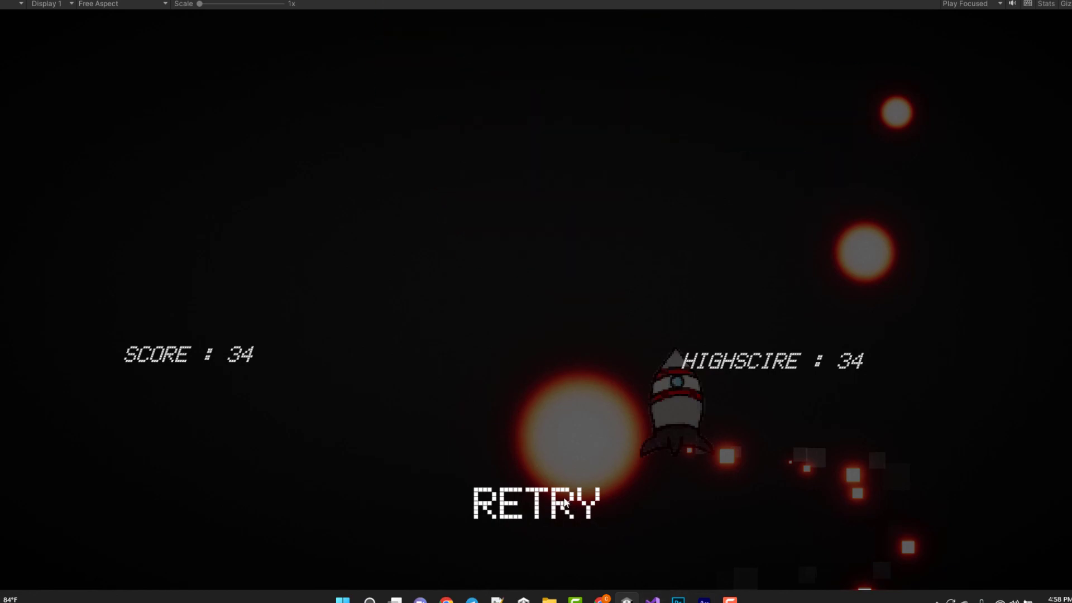
# - Hit RETRY to restart the round after crashing into a planet
pyautogui.click(535, 502)
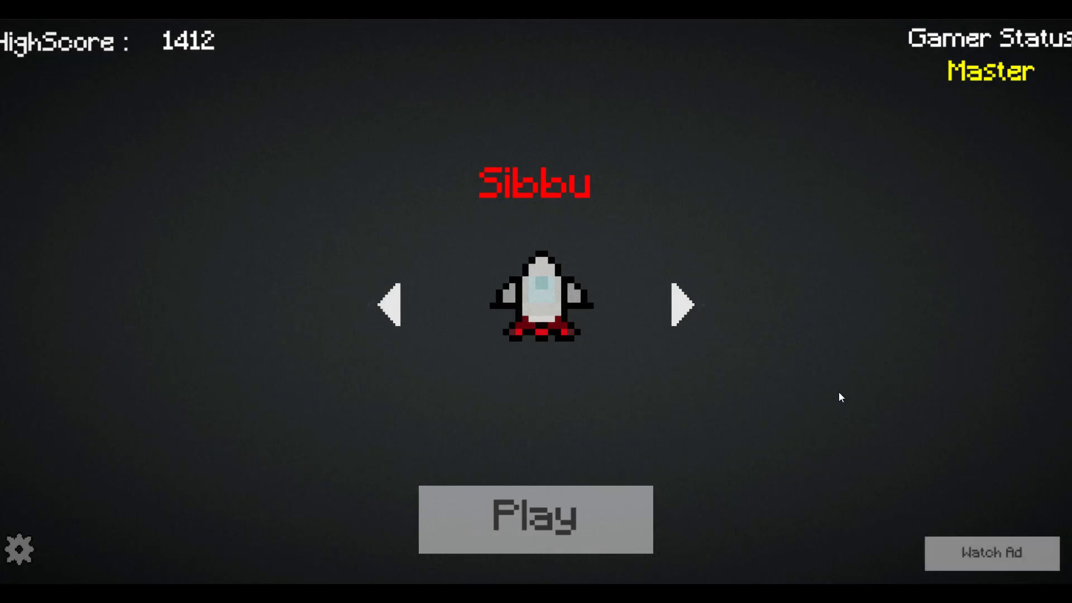
pyautogui.moveTo(451, 522)
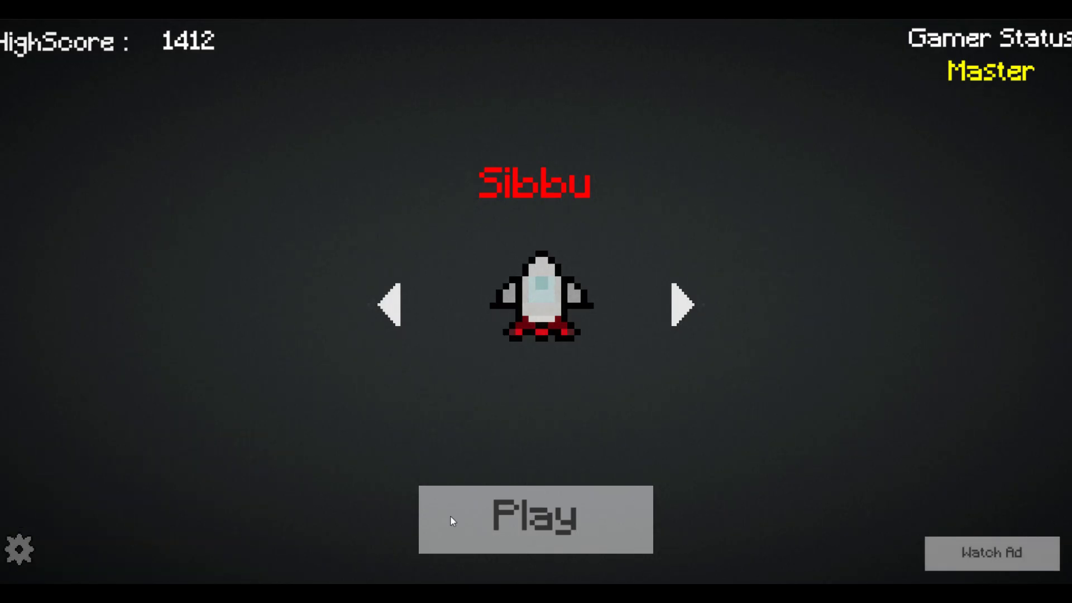
# - Start a round from the Planato menu with the Sibbu rocket
pyautogui.click(534, 518)
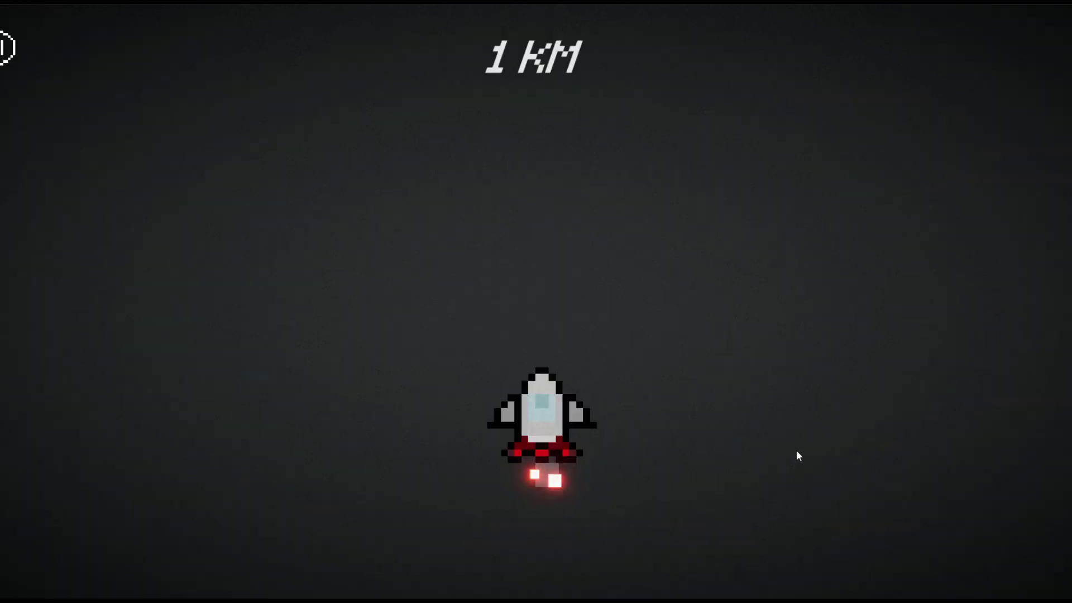